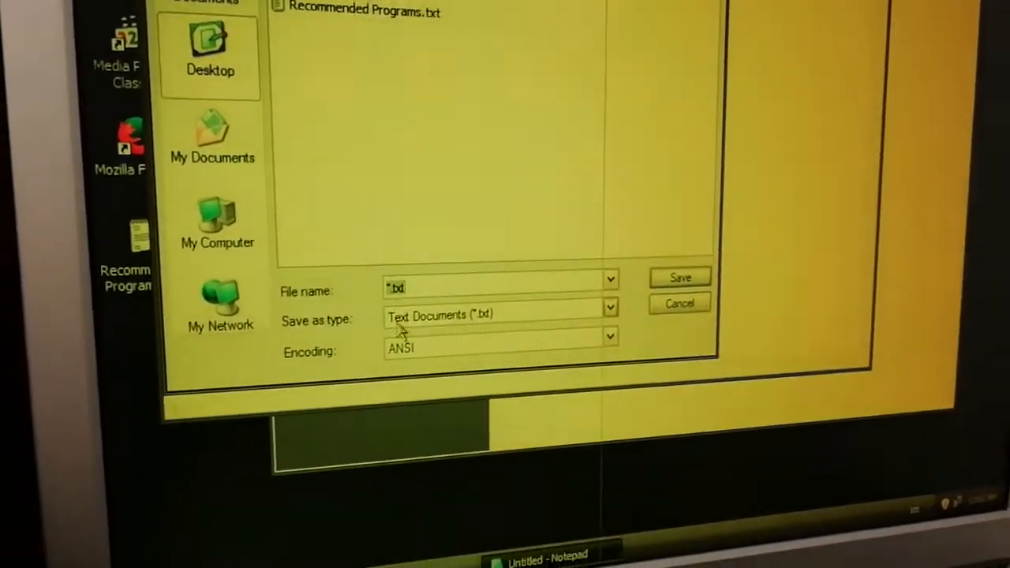
Save the untitled Notepad note as a text document named mine.
type("min")
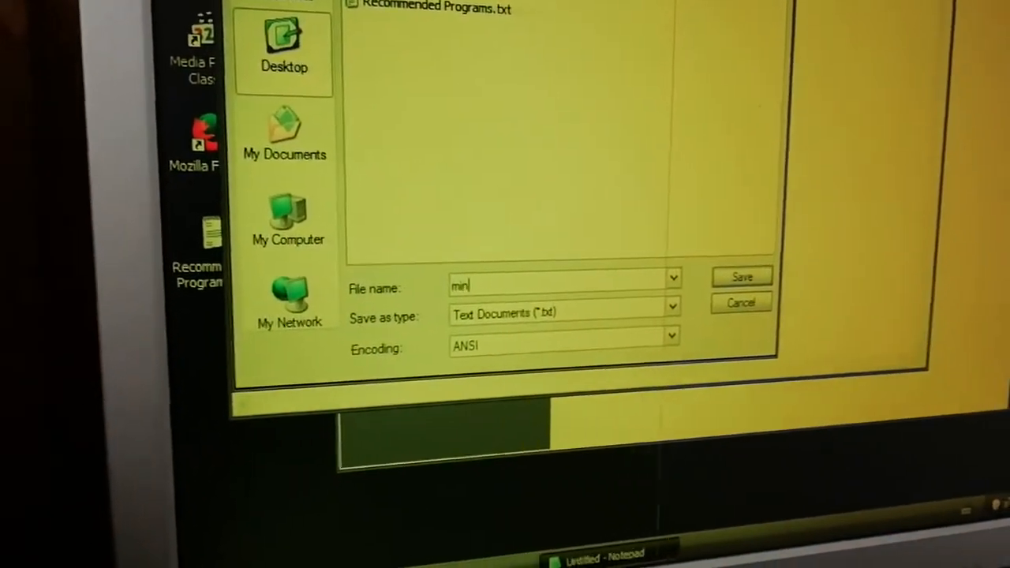
type("e")
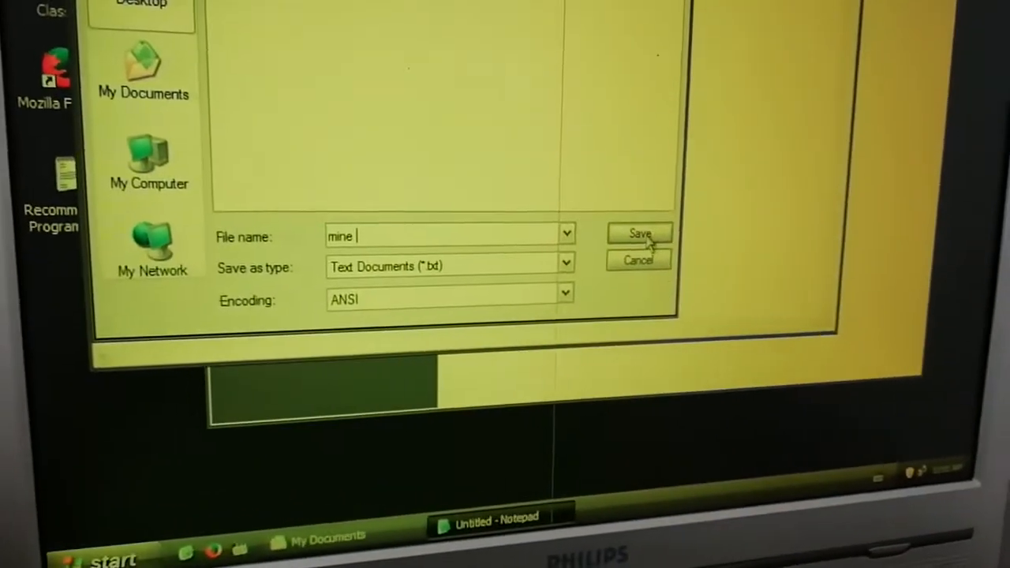
left_click(639, 233)
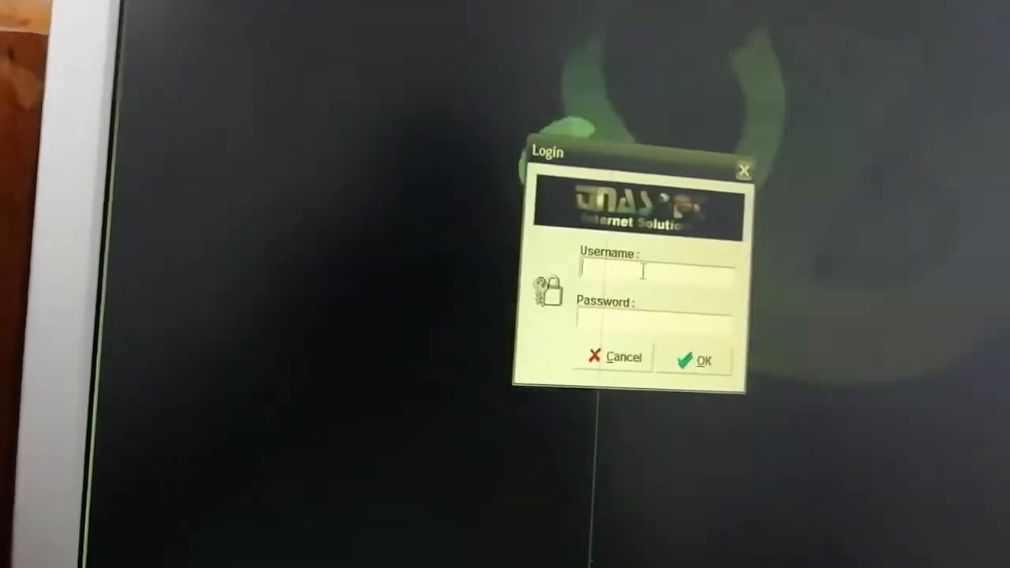
Log in to EasyCafe Client as user TINA with the password.
type("TINASOFT")
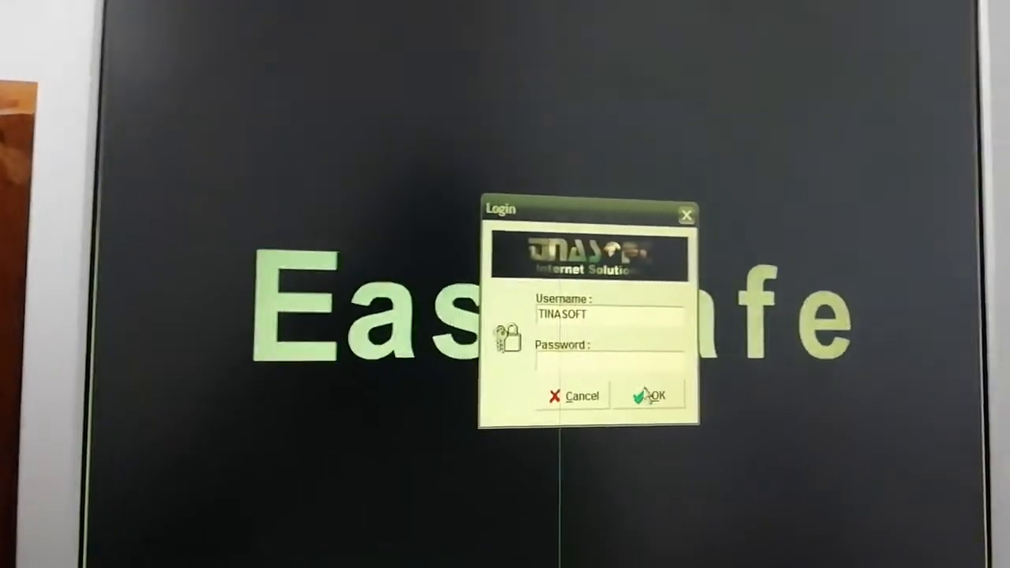
type("******")
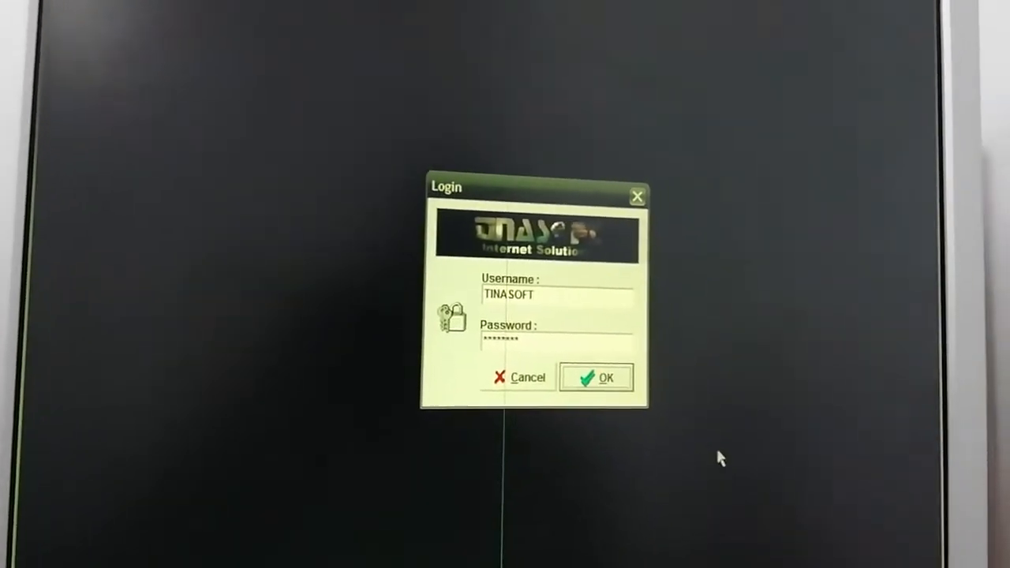
left_click(605, 379)
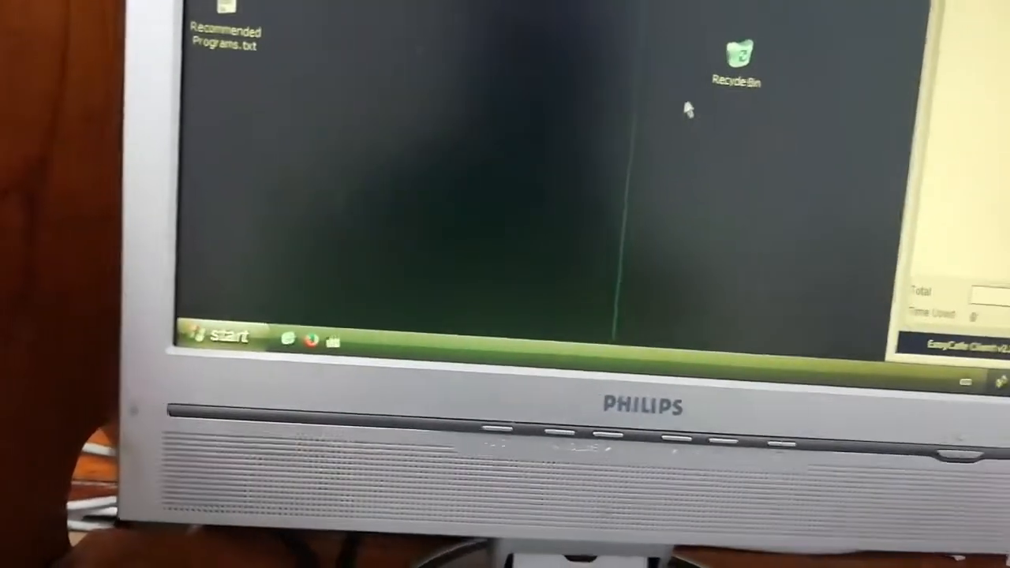
Head from the desktop toward the Control Panel list of installed programs.
left_click(225, 332)
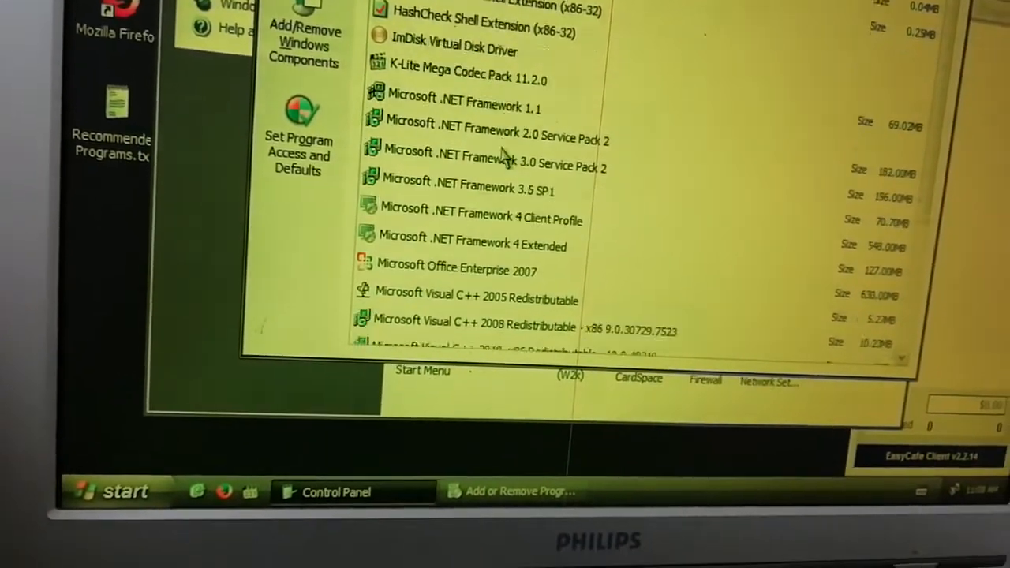
Scroll the Add or Remove Programs list to review installed software like .NET Framework 4 and Office 2007.
scroll("down", 3)
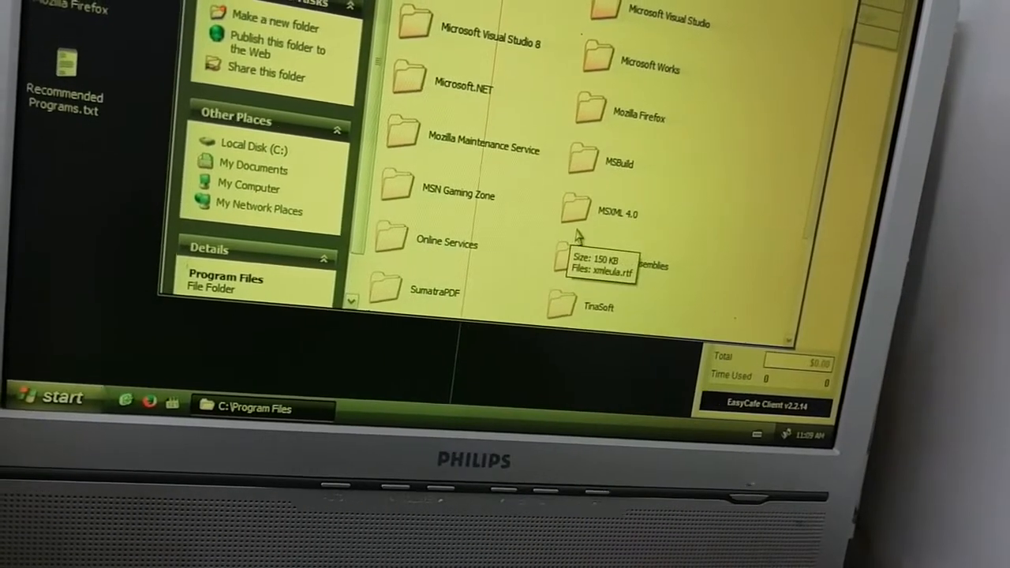
Scroll through C:\Program Files to confirm no Deep Freeze folder exists among the application folders.
scroll("down", 3)
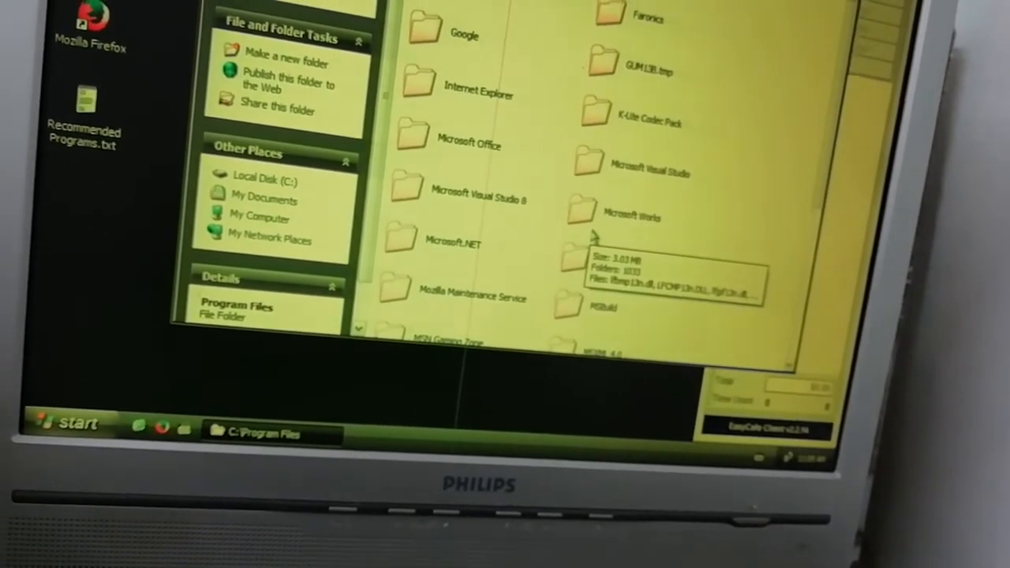
scroll("down", 3)
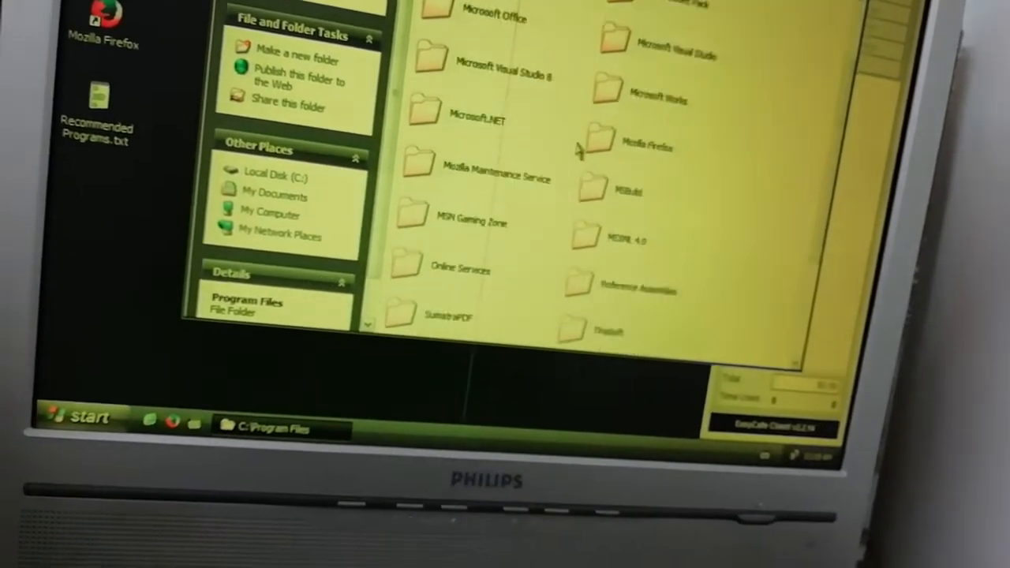
scroll("down", 3)
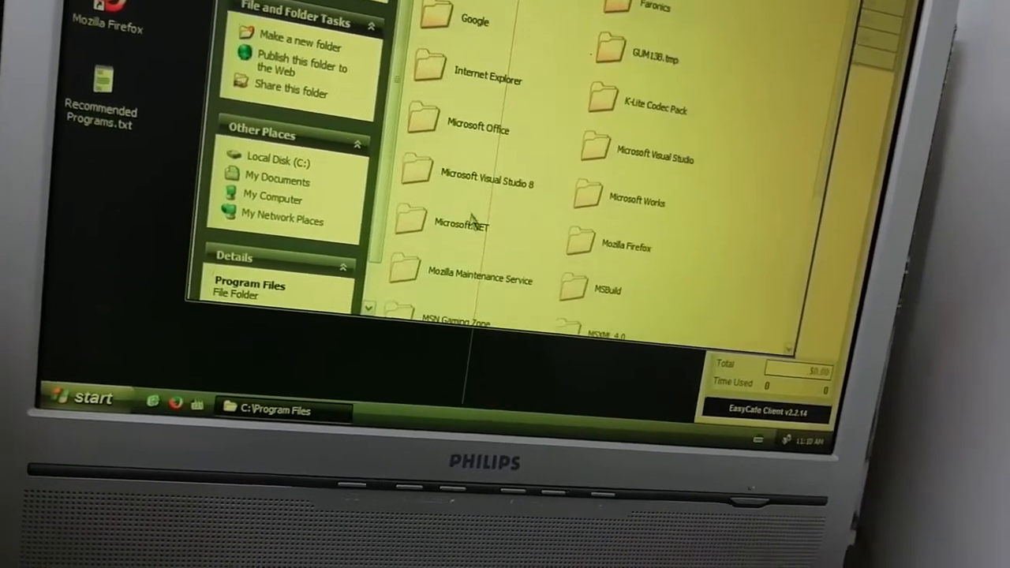
mouse_move(481, 203)
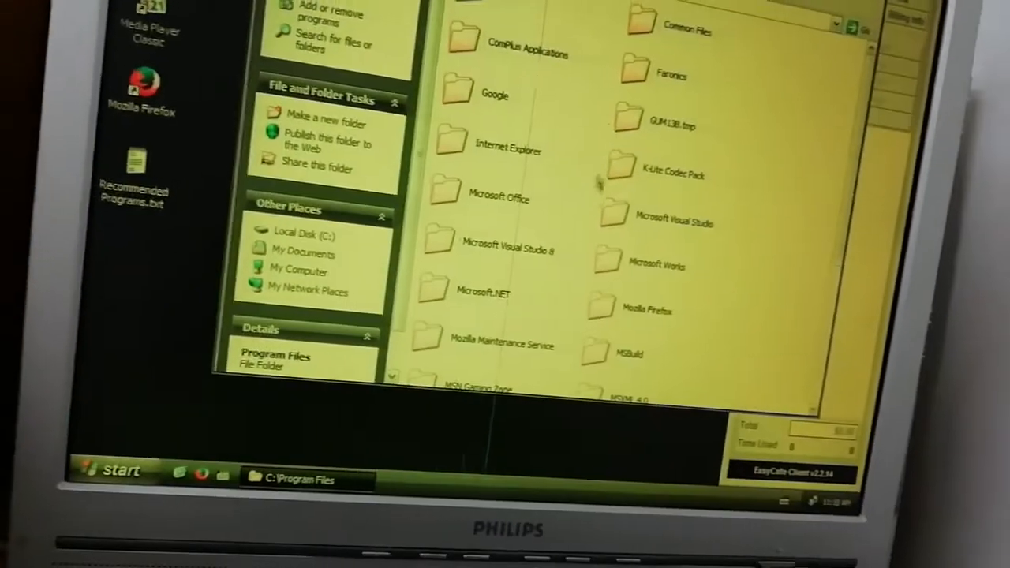
scroll("down", 3)
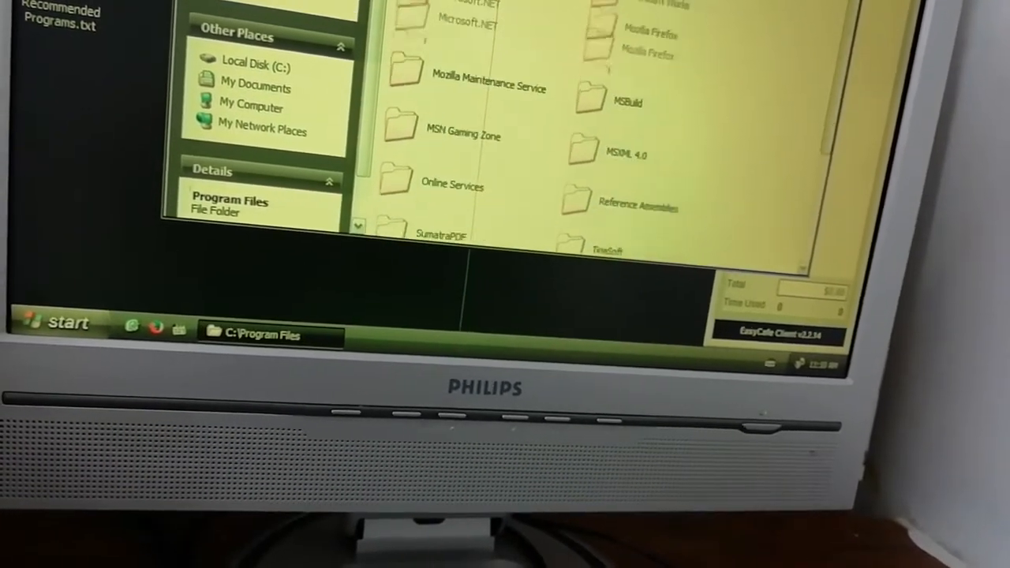
scroll("down", 3)
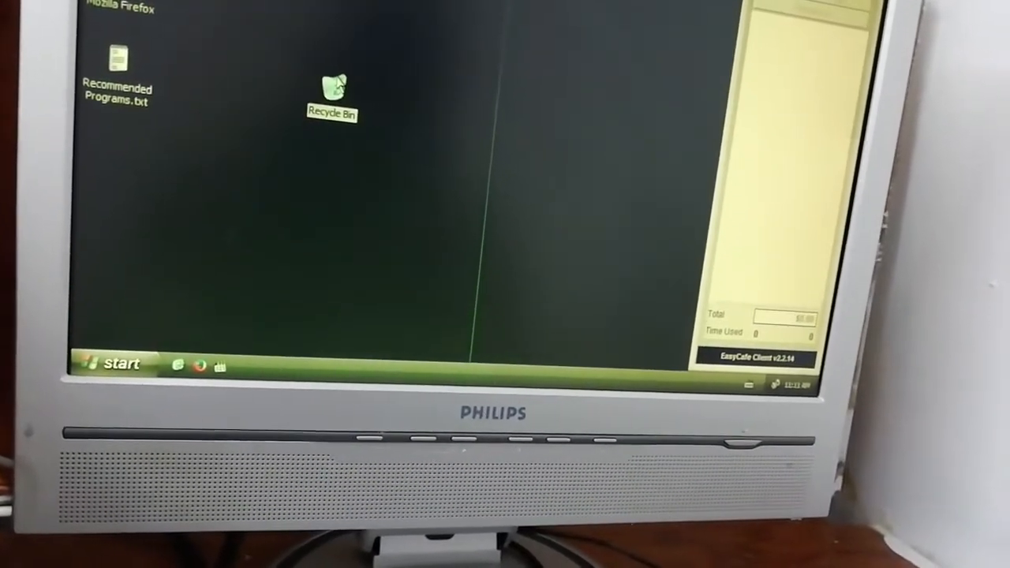
Check the empty Recycle Bin, then open My Documents\Downloads holding only ChromeSetup.exe.
double_click(332, 87)
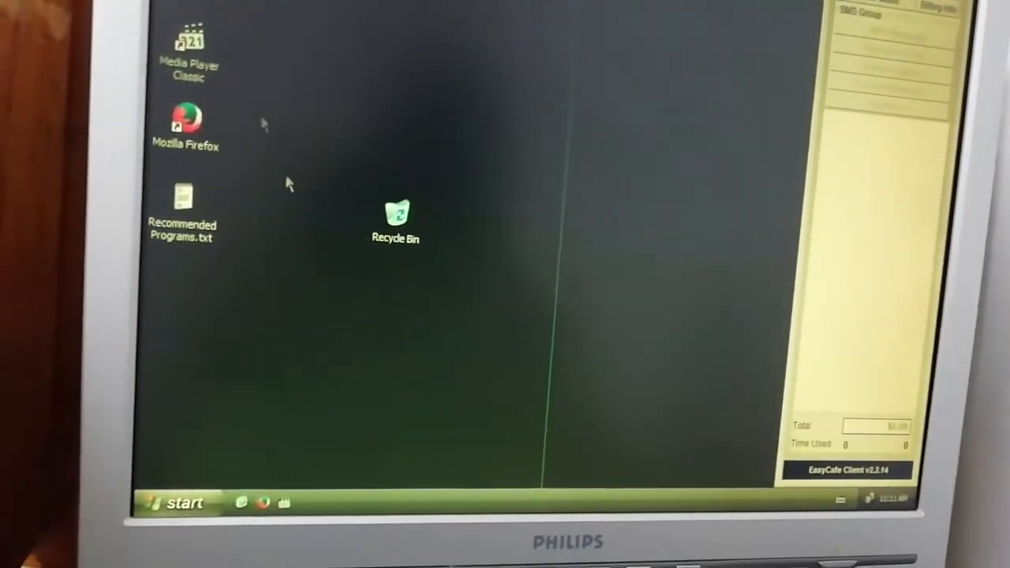
double_click(395, 217)
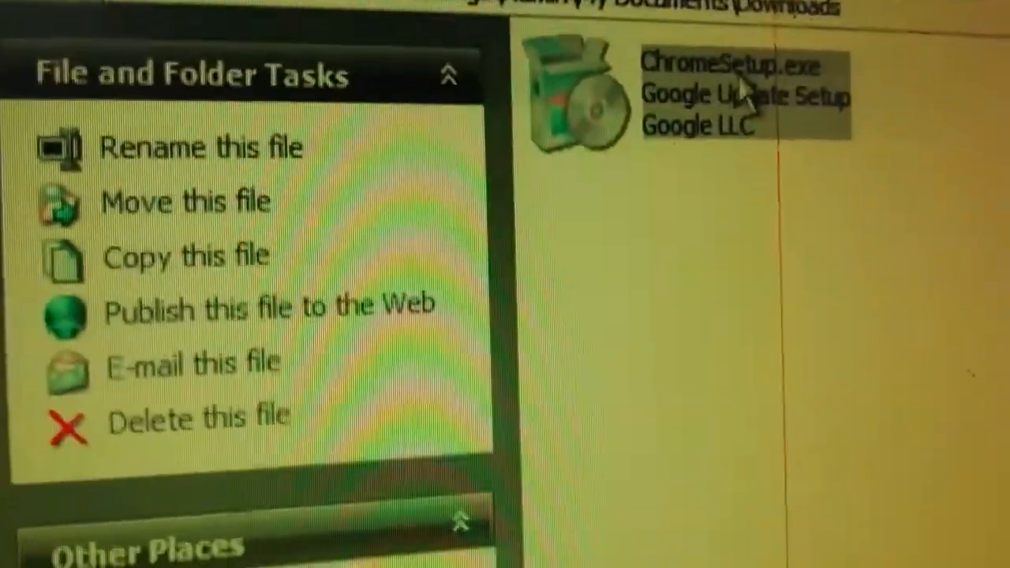
right_click(742, 86)
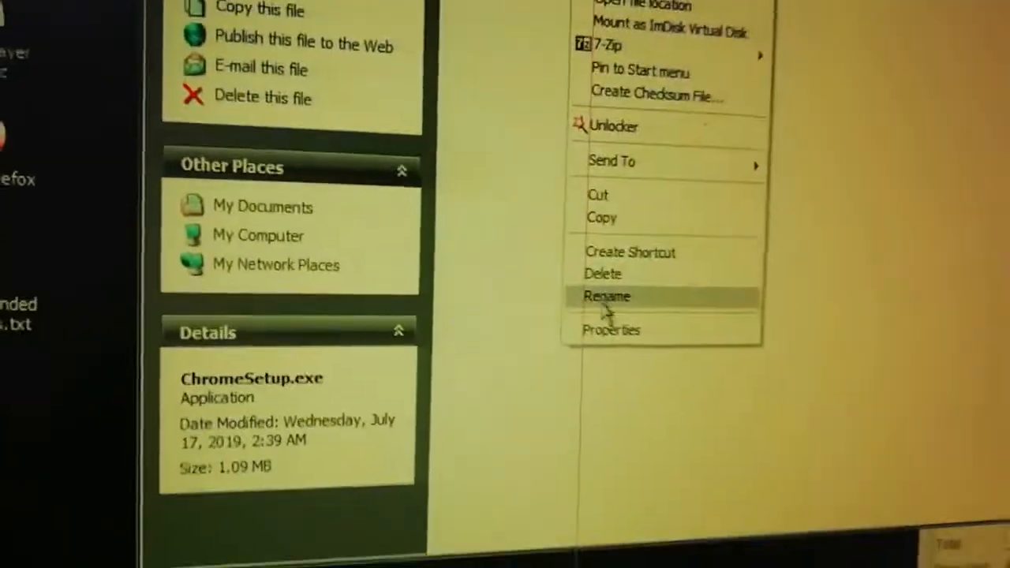
left_click(612, 330)
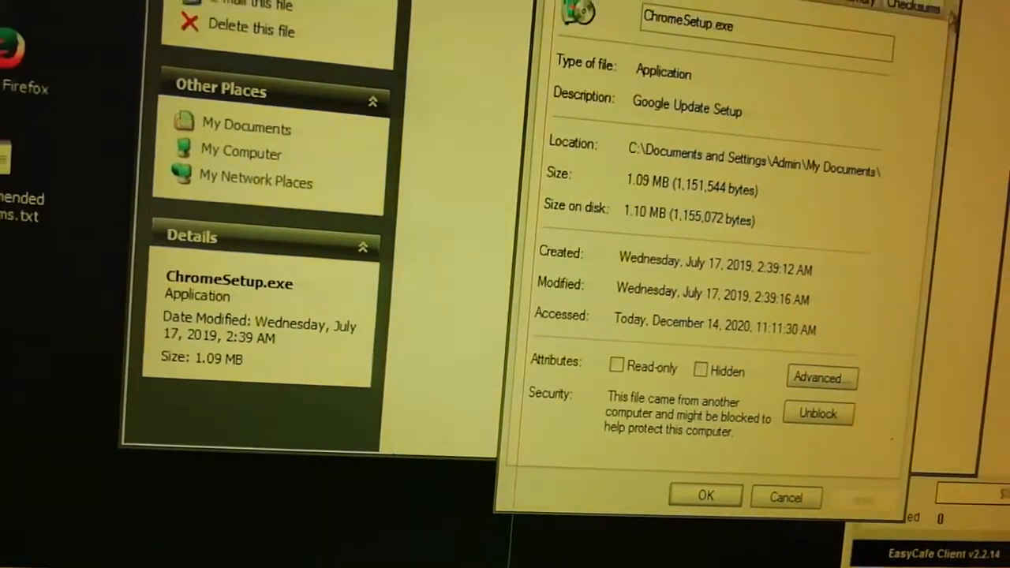
left_click(704, 496)
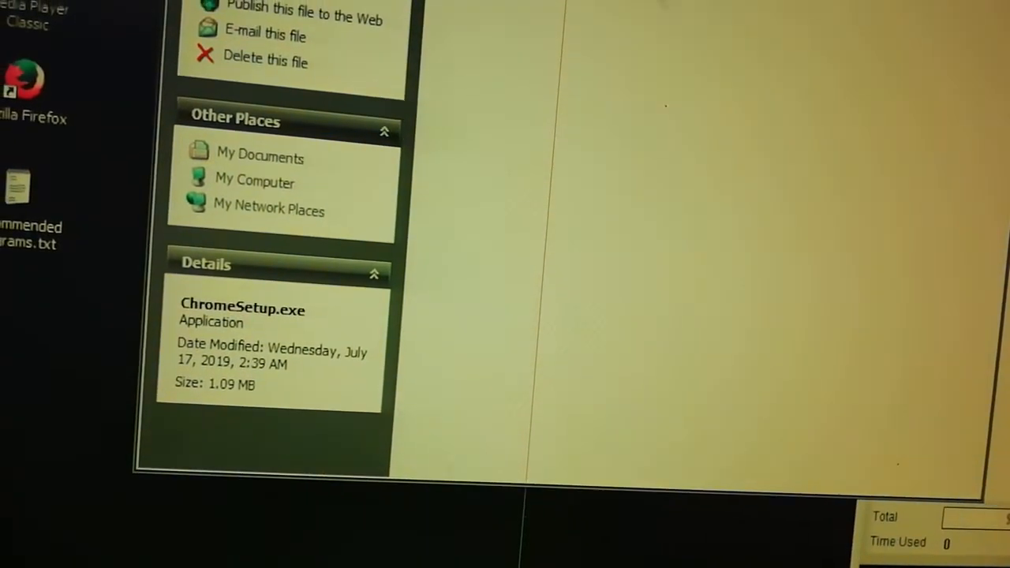